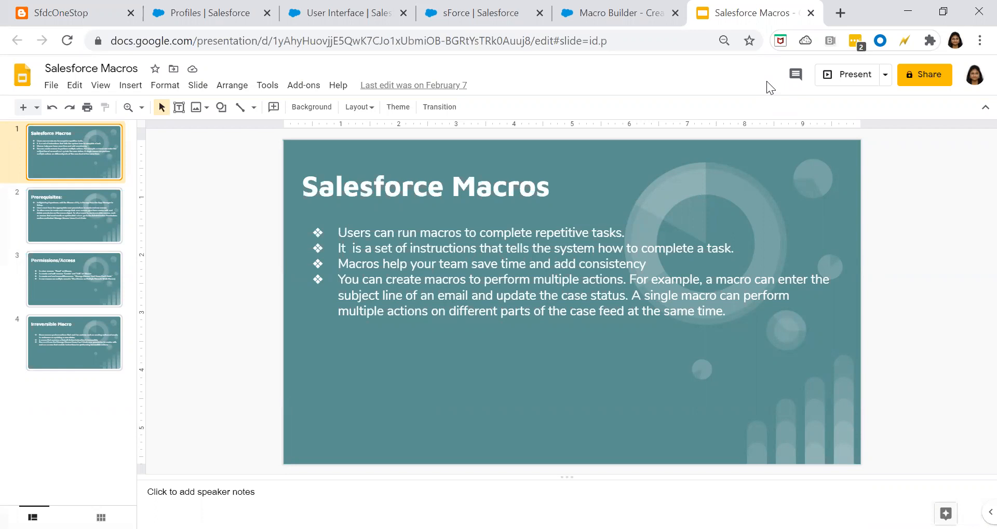
{"action": "mouse_move", "coordinate": [718, 90]}
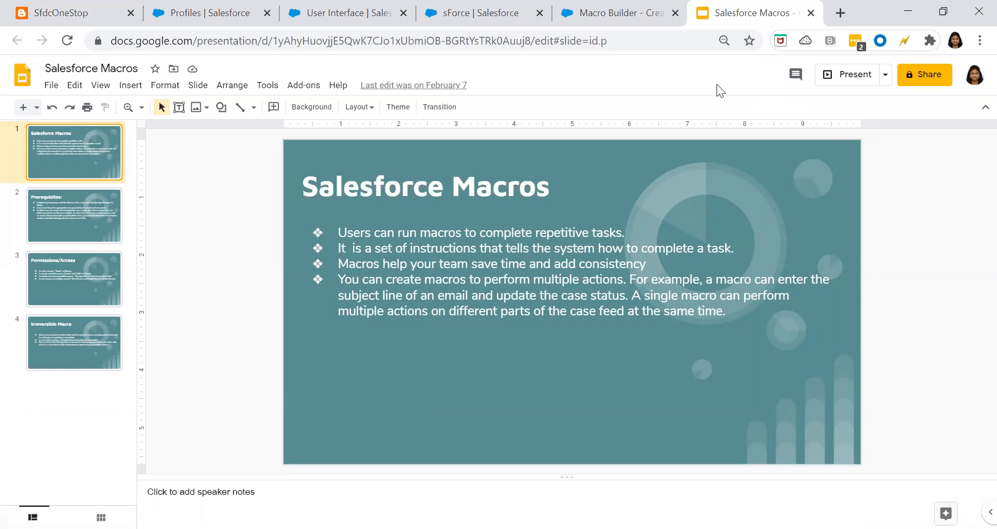
Step through the deck to the Prerequisites slide and then the Permissions/Access slide
{"action": "left_click", "coordinate": [74, 215]}
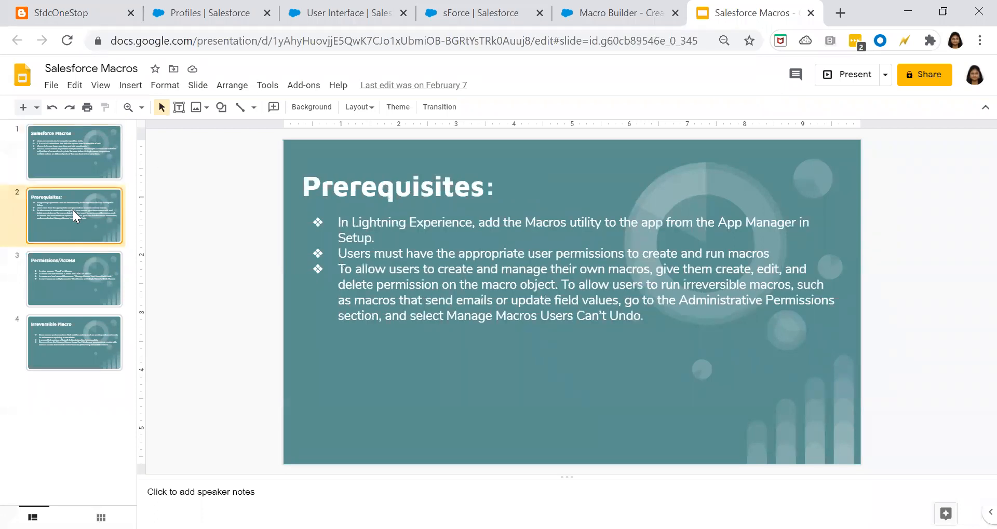
{"action": "left_click", "coordinate": [75, 280]}
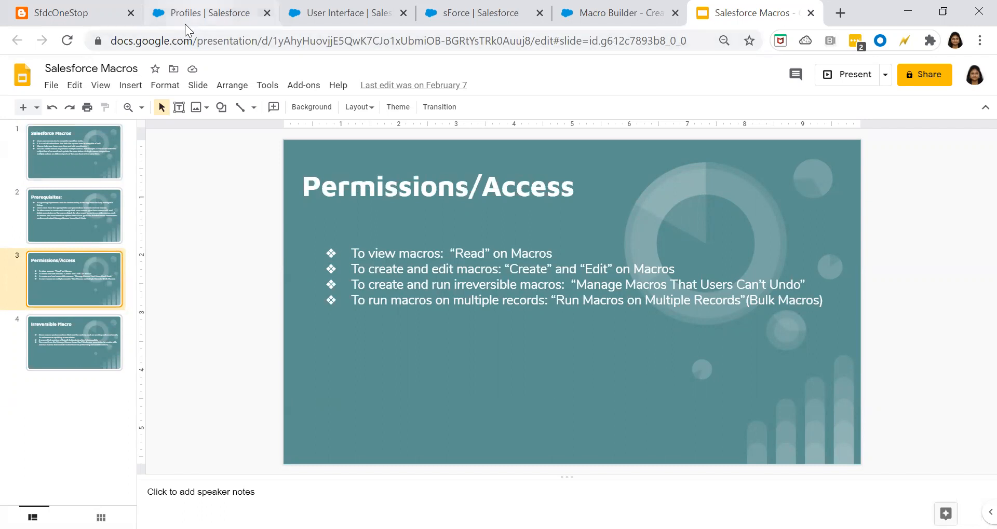
Show the profile permissions with Run Macros on Multiple Records enabled
{"action": "left_click", "coordinate": [210, 13]}
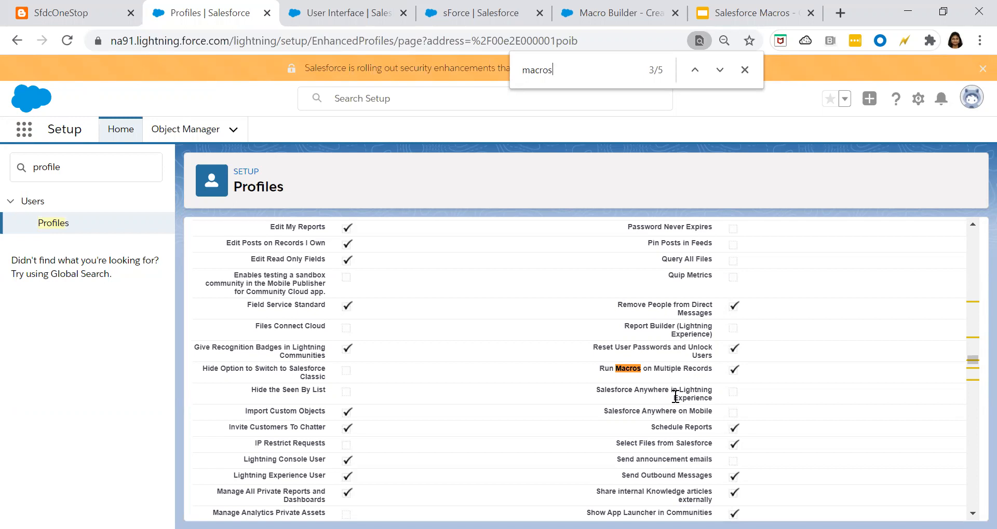
{"action": "mouse_move", "coordinate": [737, 386]}
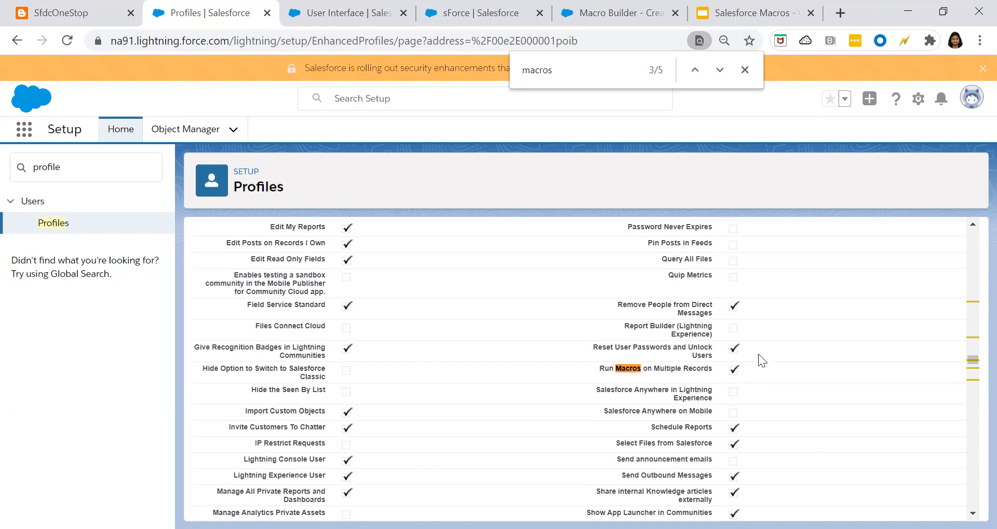
{"action": "mouse_move", "coordinate": [278, 268]}
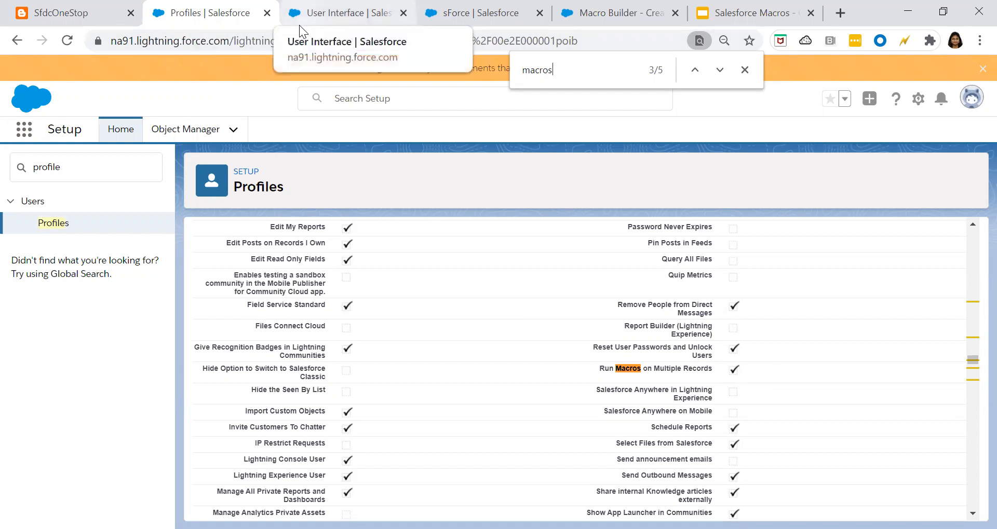
Show the User Interface setup page with Enable Enhanced Lists turned on
{"action": "left_click", "coordinate": [346, 12]}
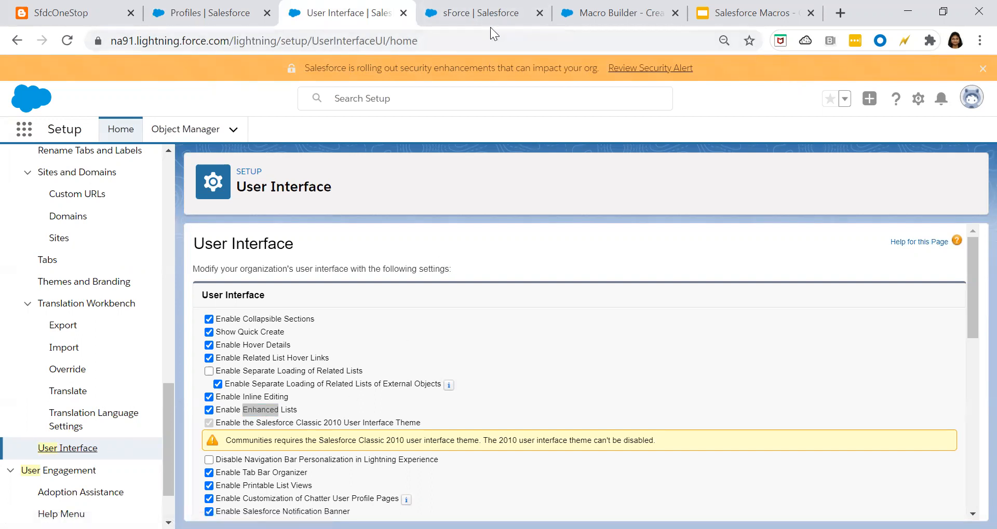
Navigate to Accounts and open the sfdconestop customer account record
{"action": "left_click", "coordinate": [473, 13]}
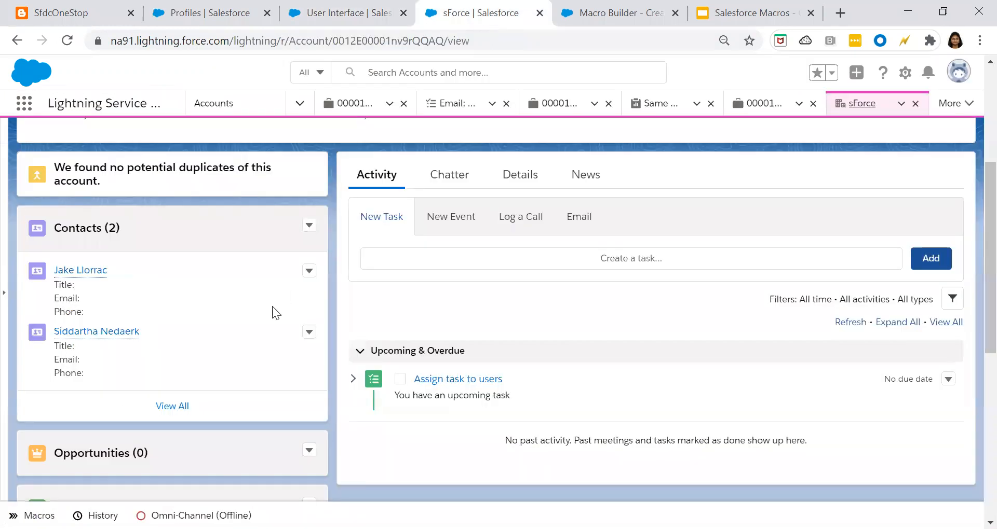
{"action": "left_click", "coordinate": [299, 102]}
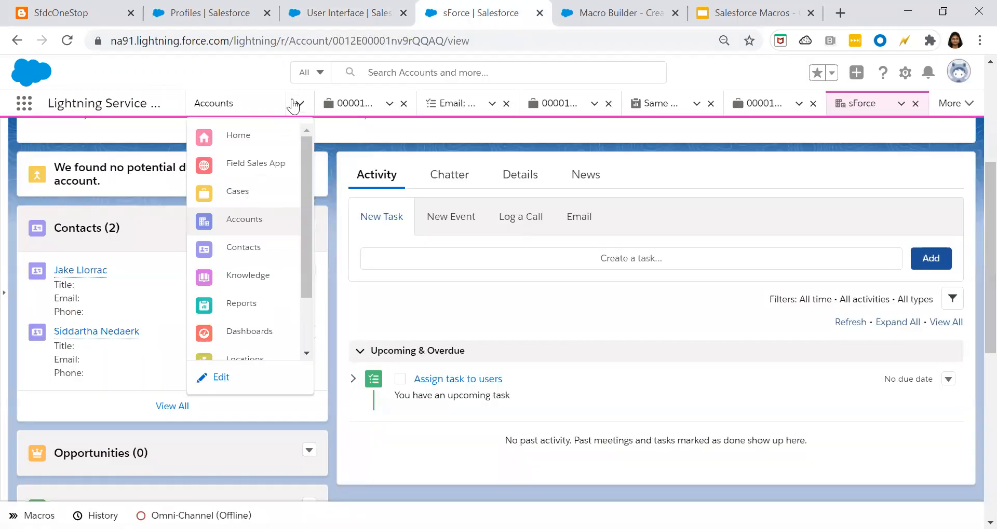
{"action": "left_click", "coordinate": [243, 219]}
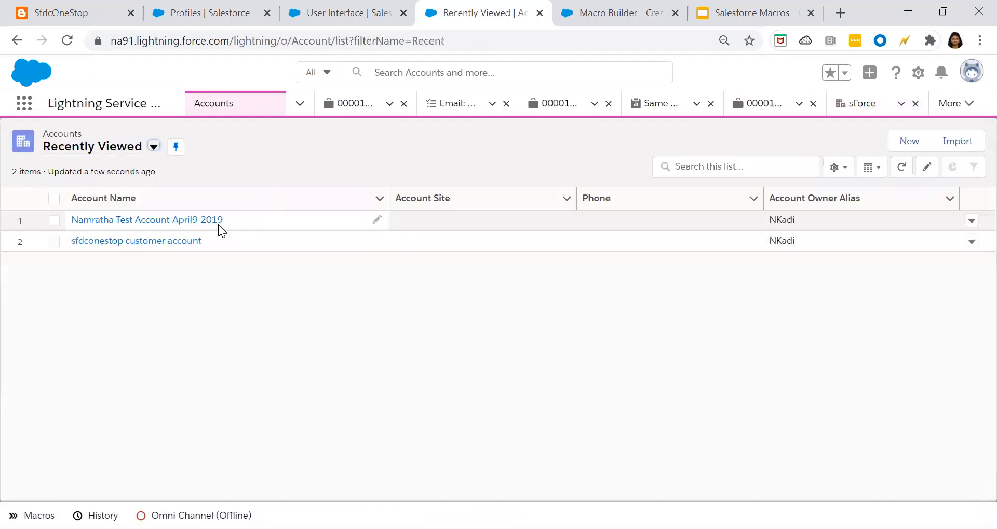
{"action": "left_click", "coordinate": [146, 221]}
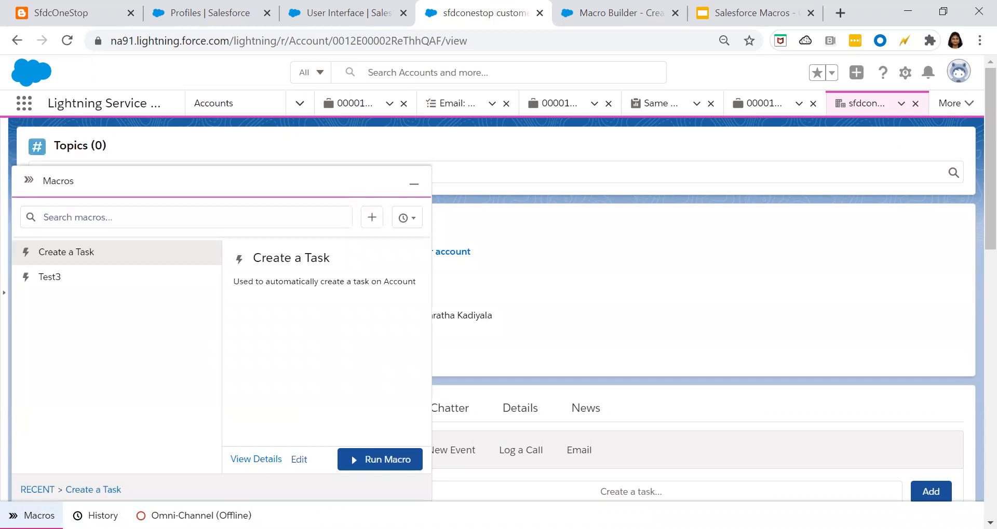
{"action": "mouse_move", "coordinate": [371, 217]}
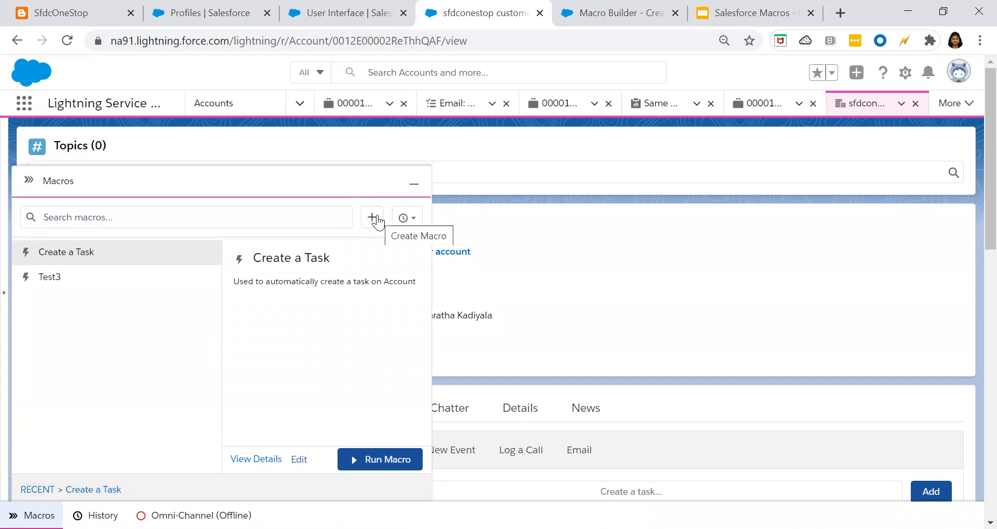
Fill a new Account macro with name and description 'Create a task for all matching account'
{"action": "left_click", "coordinate": [371, 217]}
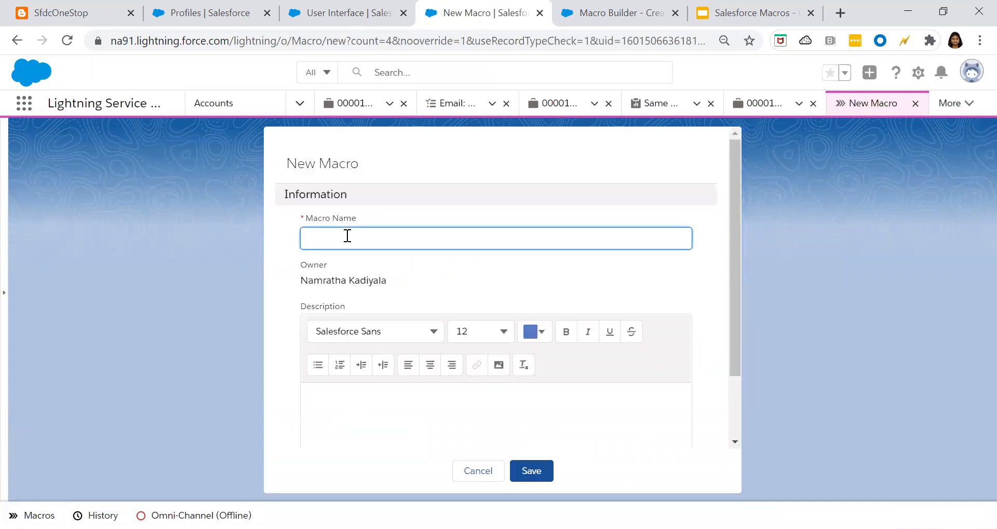
{"action": "type", "text": "Create"}
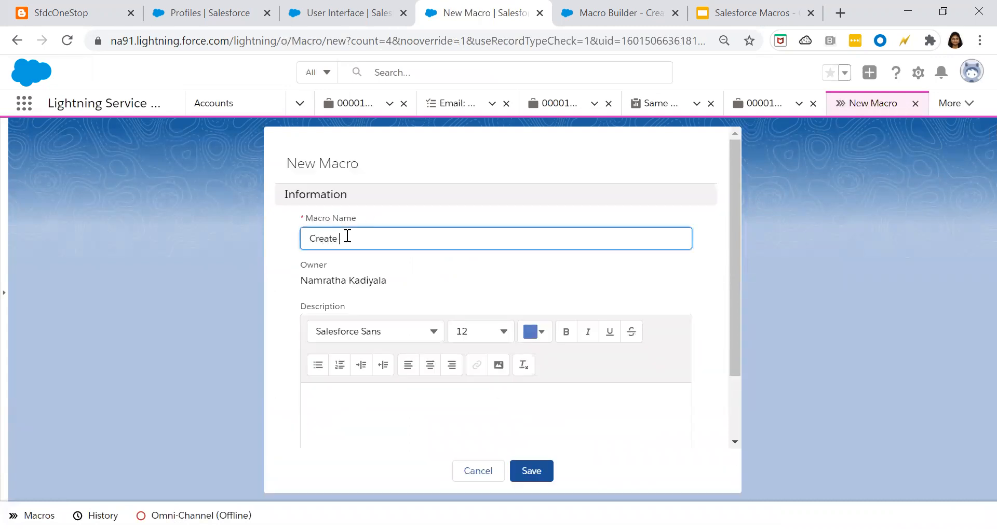
{"action": "type", "text": "a task"}
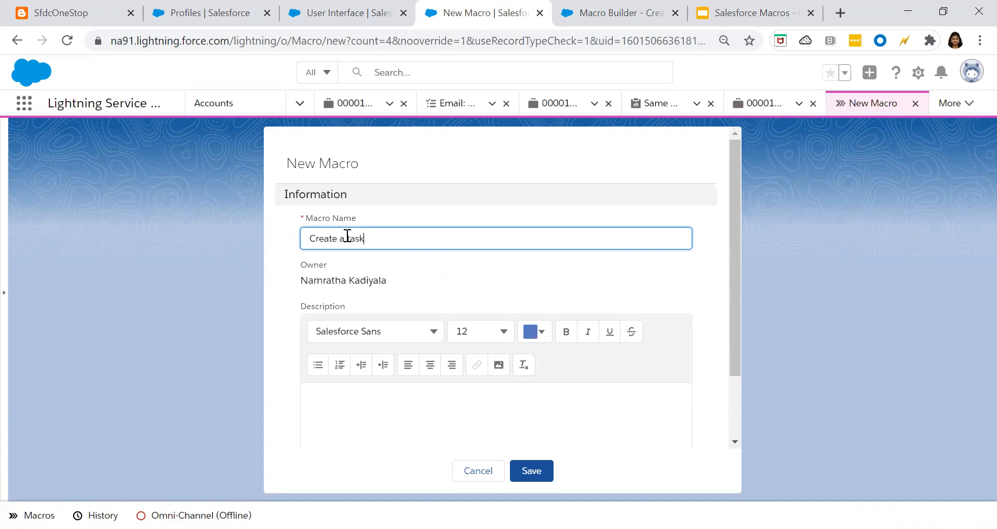
{"action": "type", "text": "for all"}
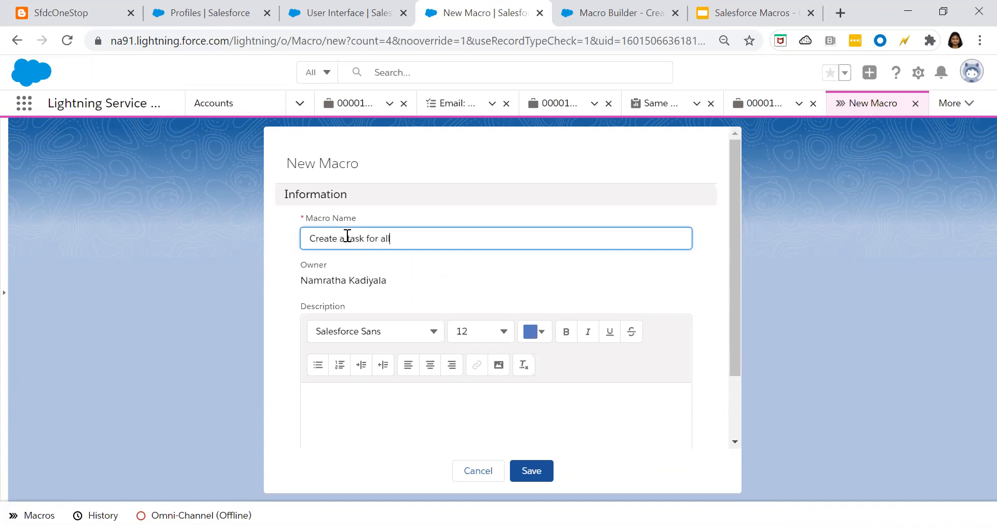
{"action": "type", "text": "matchi"}
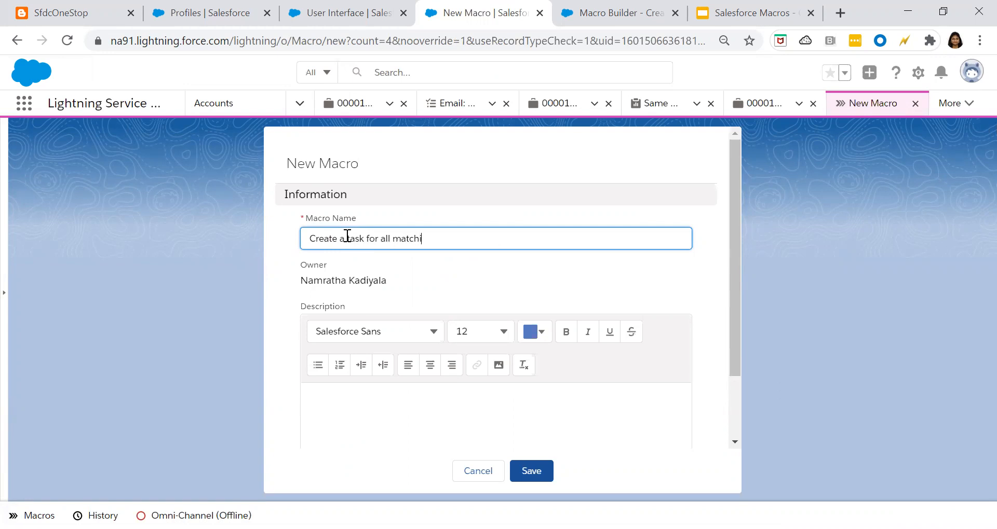
{"action": "type", "text": "ng account"}
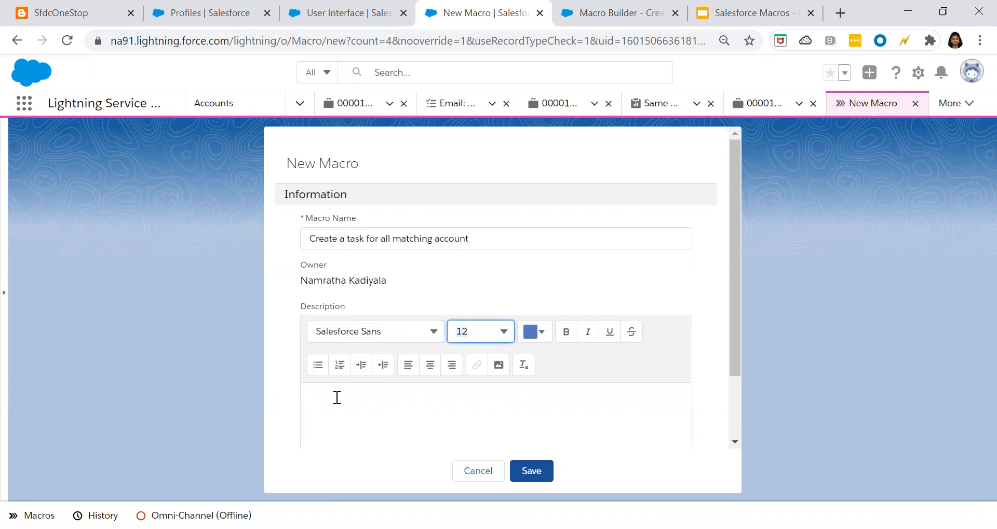
{"action": "scroll", "scroll_direction": "down", "scroll_amount": 3}
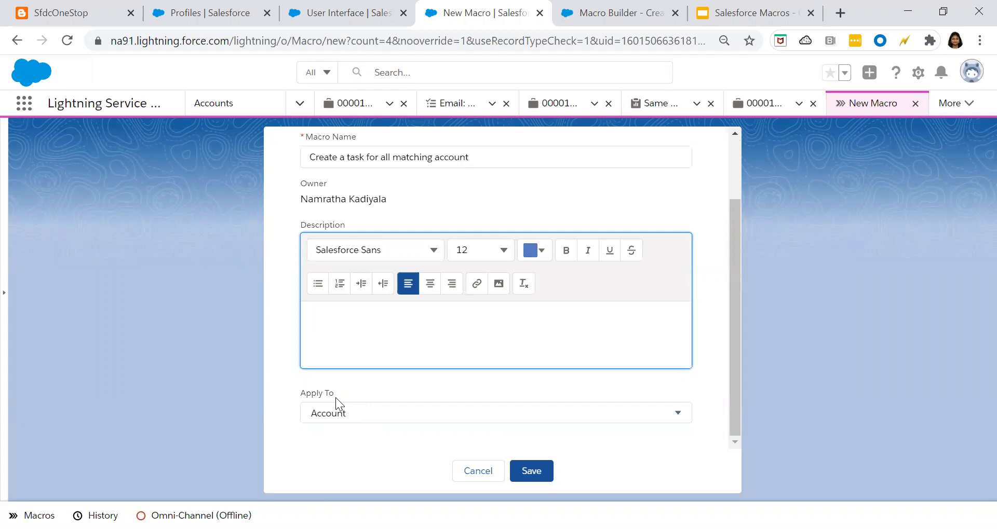
{"action": "left_click", "coordinate": [311, 334]}
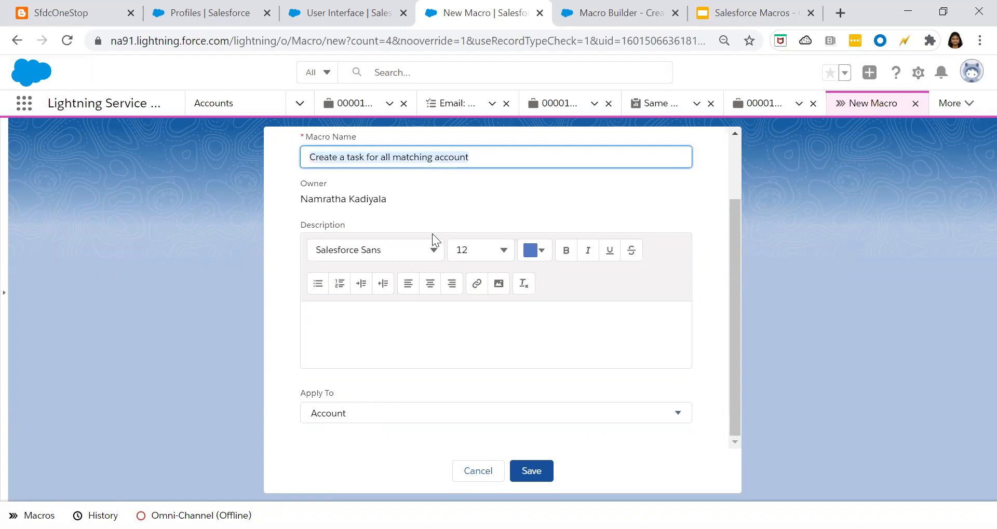
{"action": "type", "text": "Create a task for all matching account"}
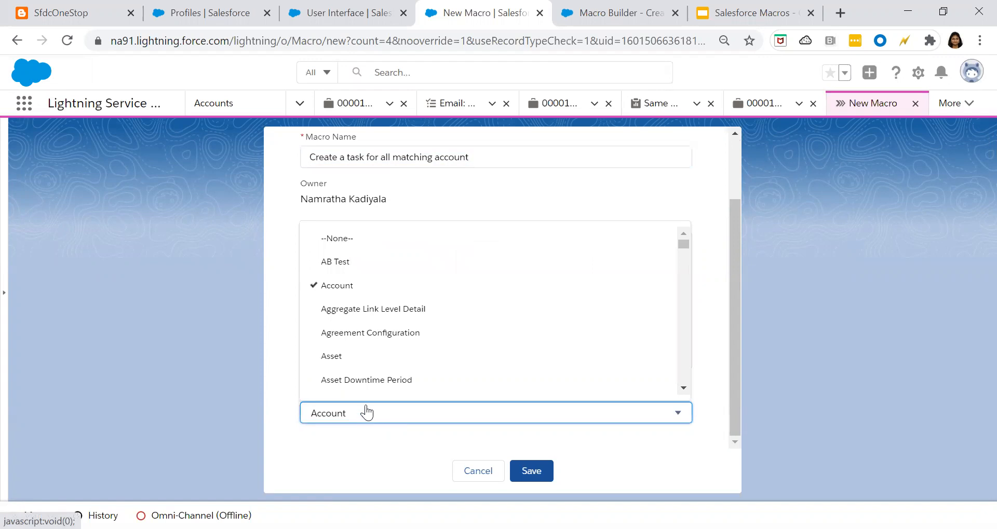
{"action": "mouse_move", "coordinate": [377, 286]}
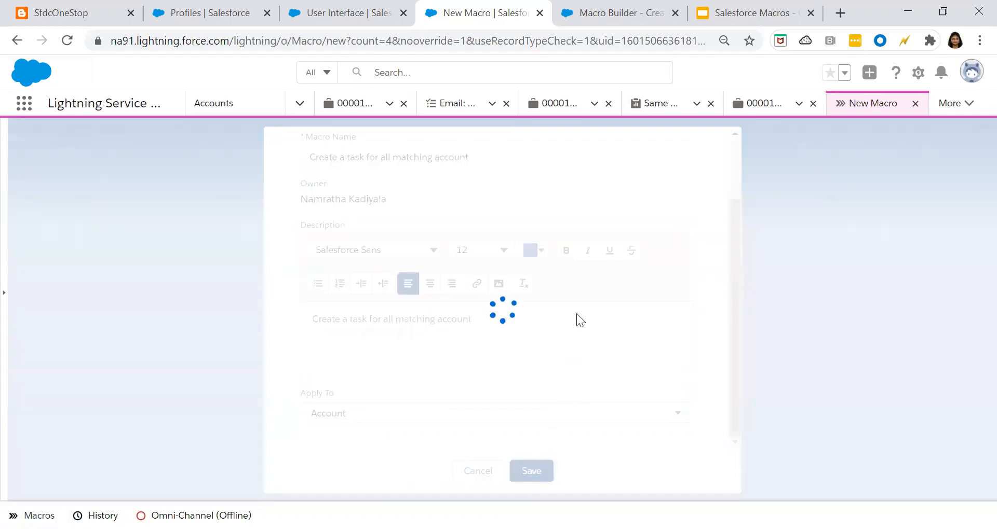
Save the new macro and open it in the Macro Builder via Edit Instructions
{"action": "left_click", "coordinate": [530, 471]}
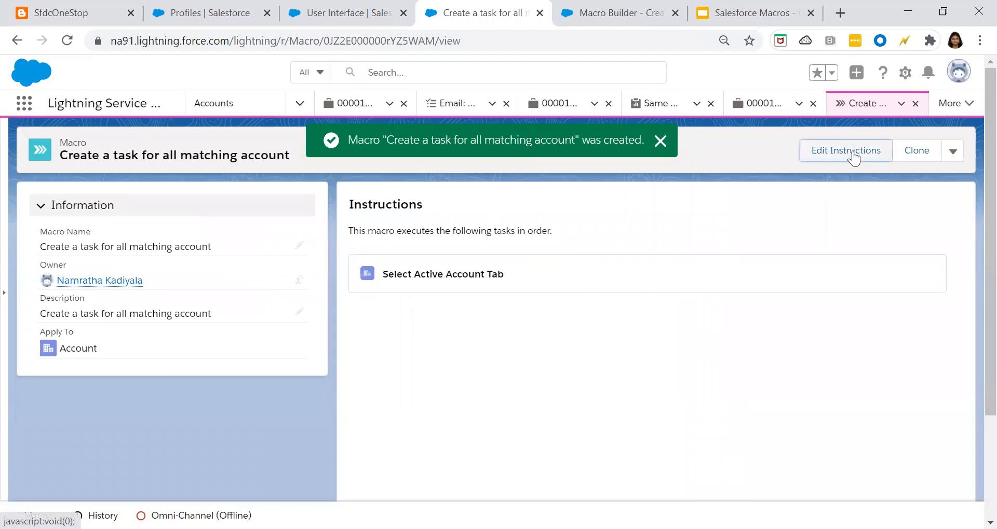
{"action": "left_click", "coordinate": [845, 151]}
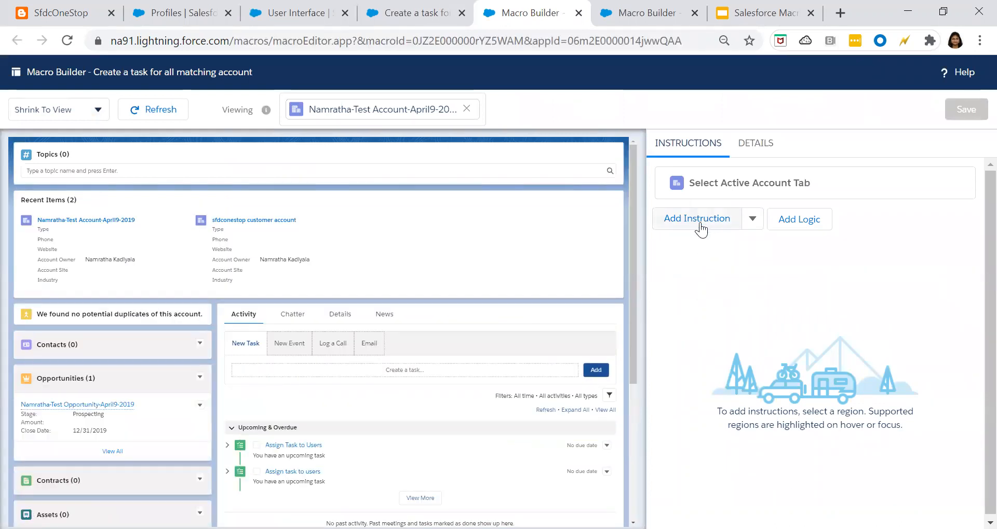
Add a New Task instruction with subject 'Assign task to users-sep30' and save the macro
{"action": "left_click", "coordinate": [695, 219]}
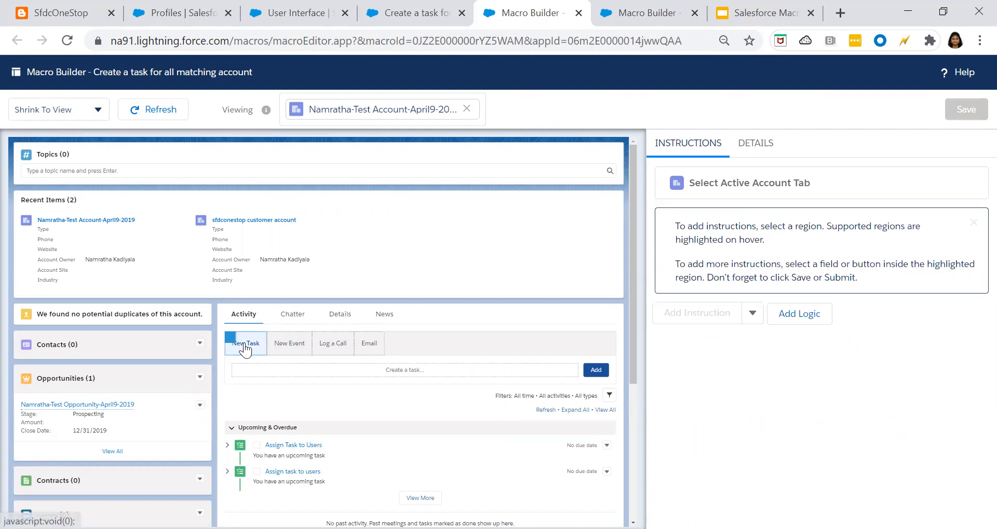
{"action": "left_click", "coordinate": [245, 344]}
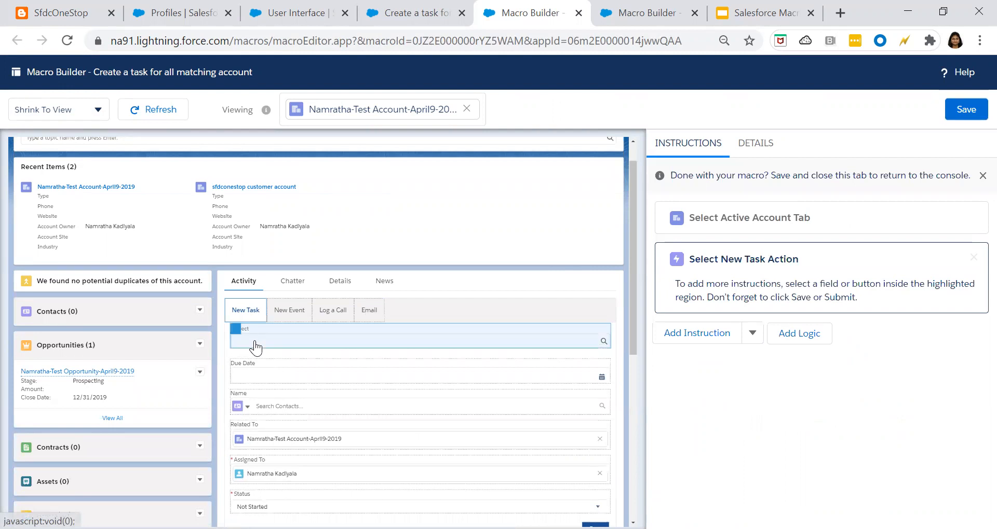
{"action": "left_click", "coordinate": [420, 340]}
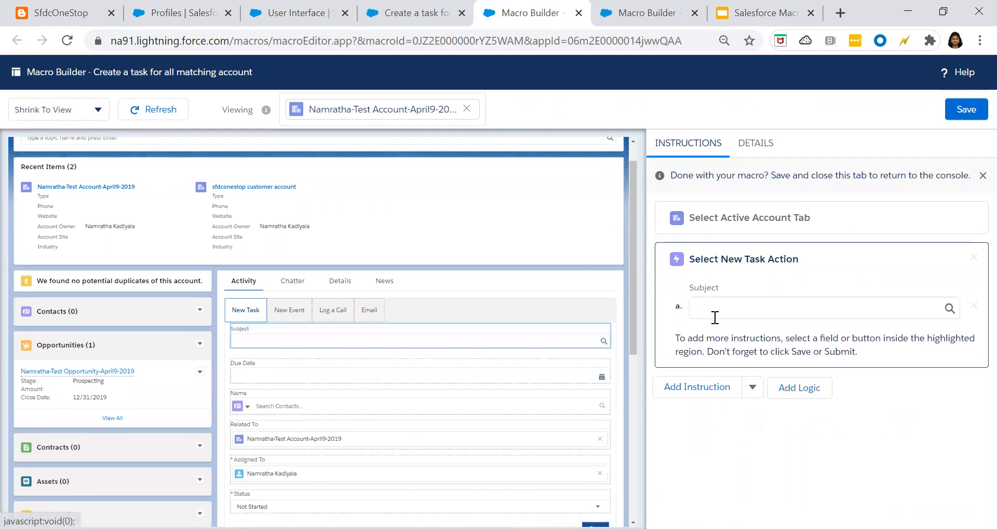
{"action": "left_click", "coordinate": [821, 307]}
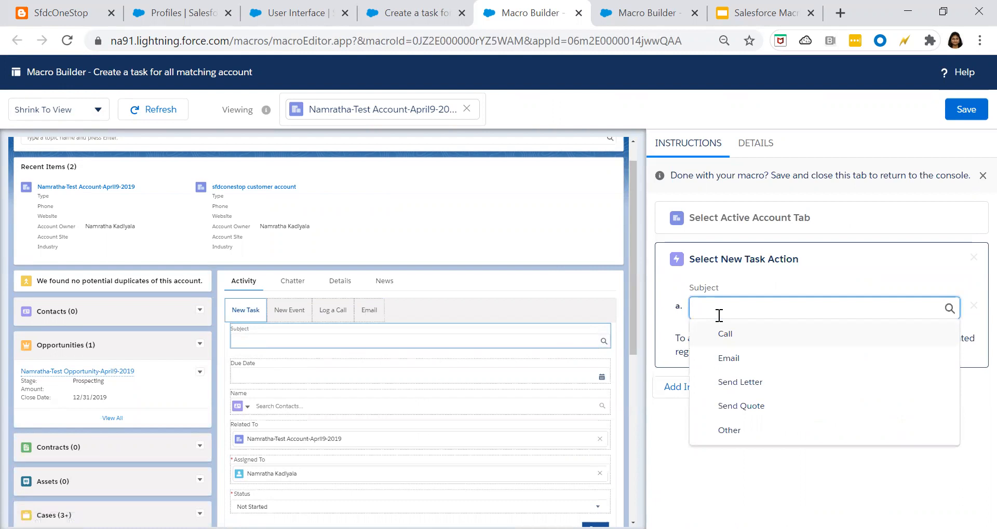
{"action": "type", "text": "Assign"}
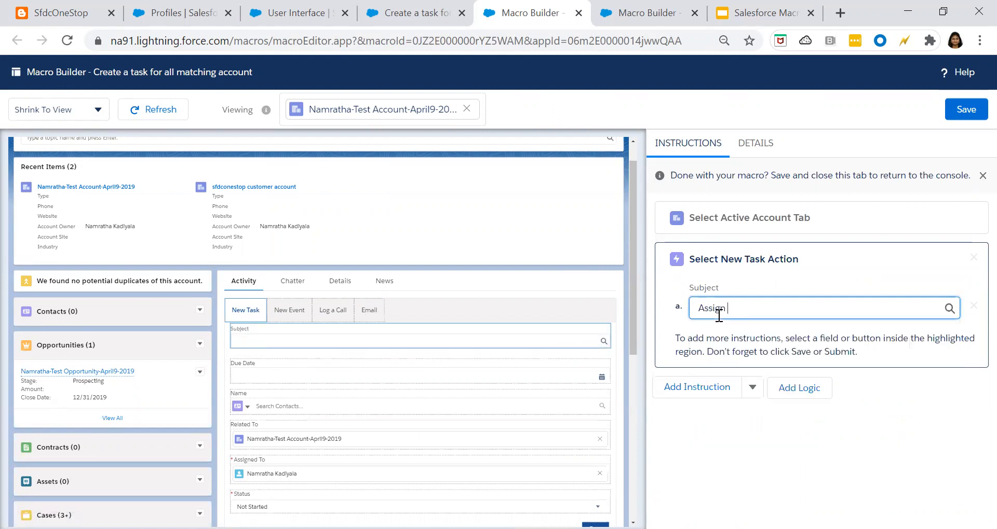
{"action": "type", "text": "task to"}
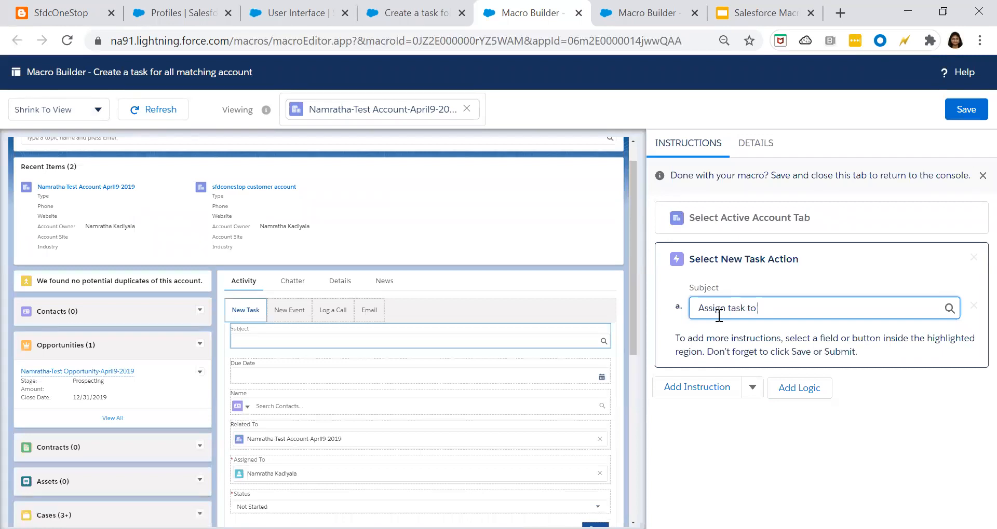
{"action": "type", "text": "users"}
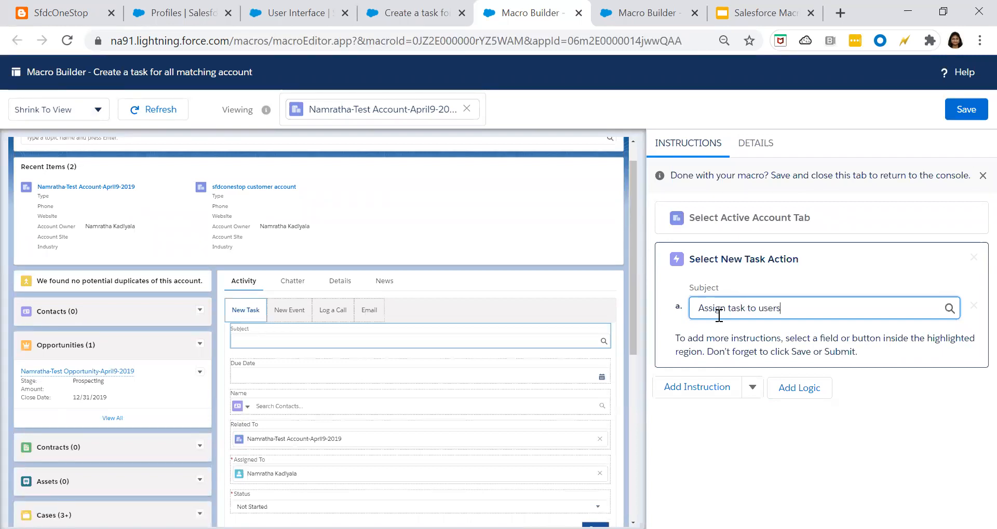
{"action": "type", "text": "-s"}
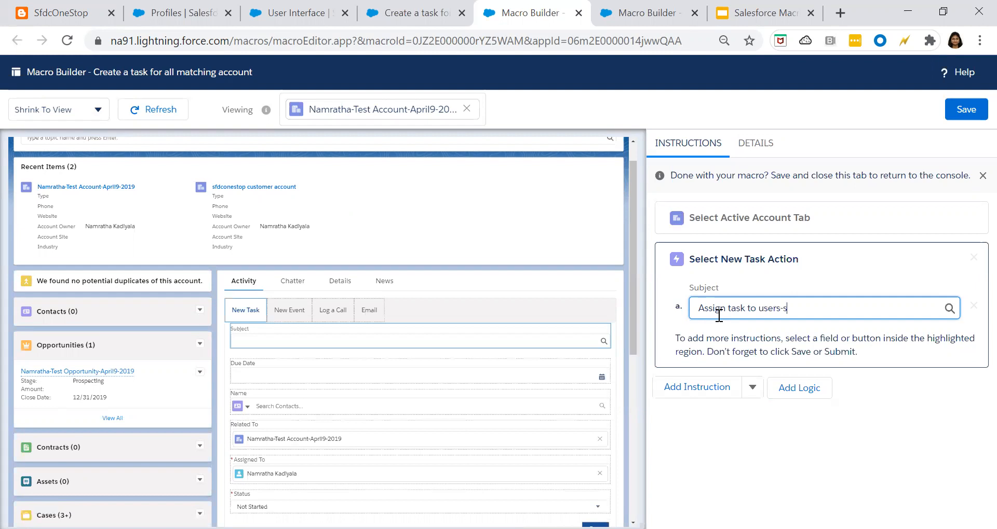
{"action": "type", "text": "ep30"}
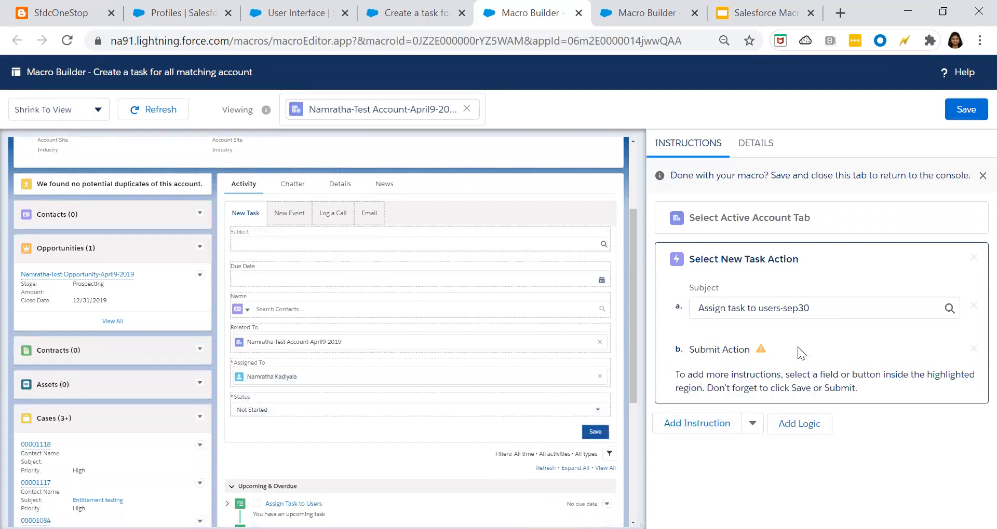
{"action": "mouse_move", "coordinate": [740, 380]}
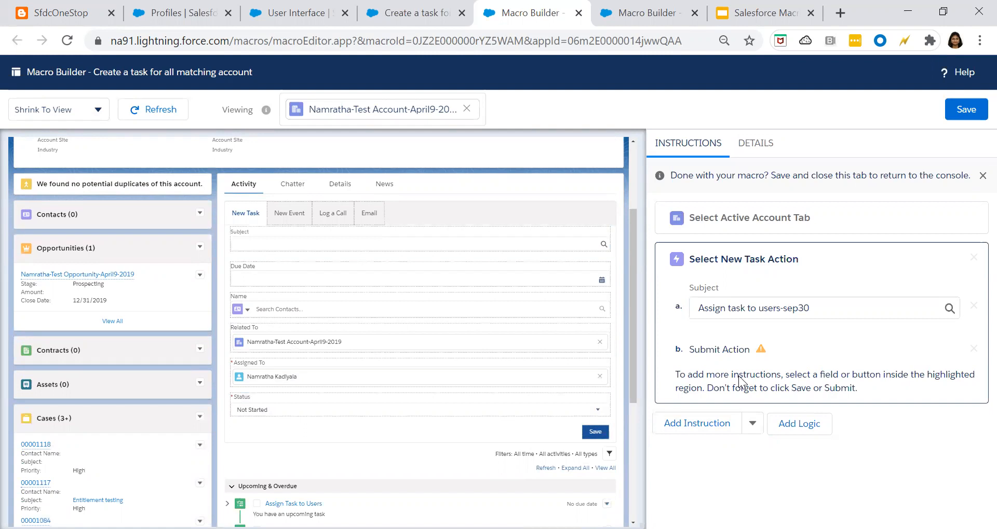
{"action": "mouse_move", "coordinate": [766, 218]}
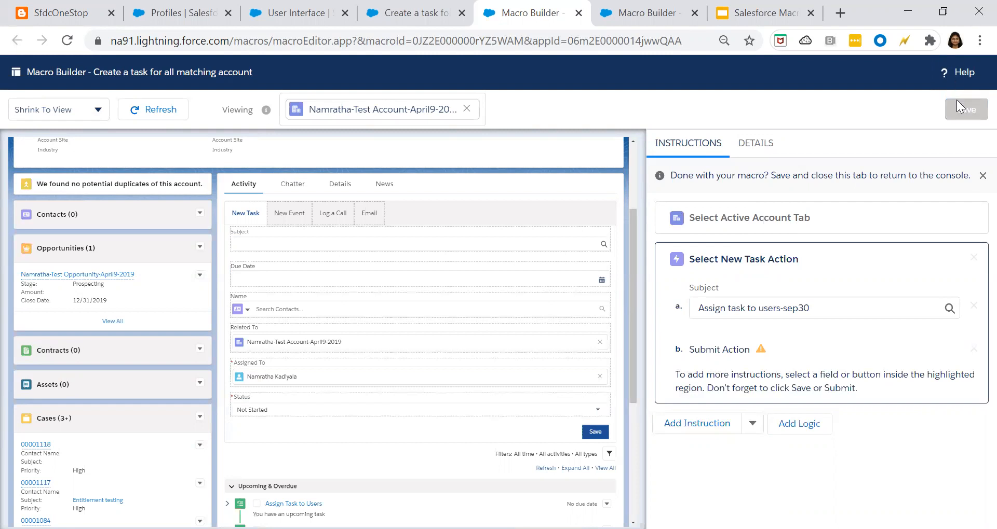
{"action": "left_click", "coordinate": [966, 109]}
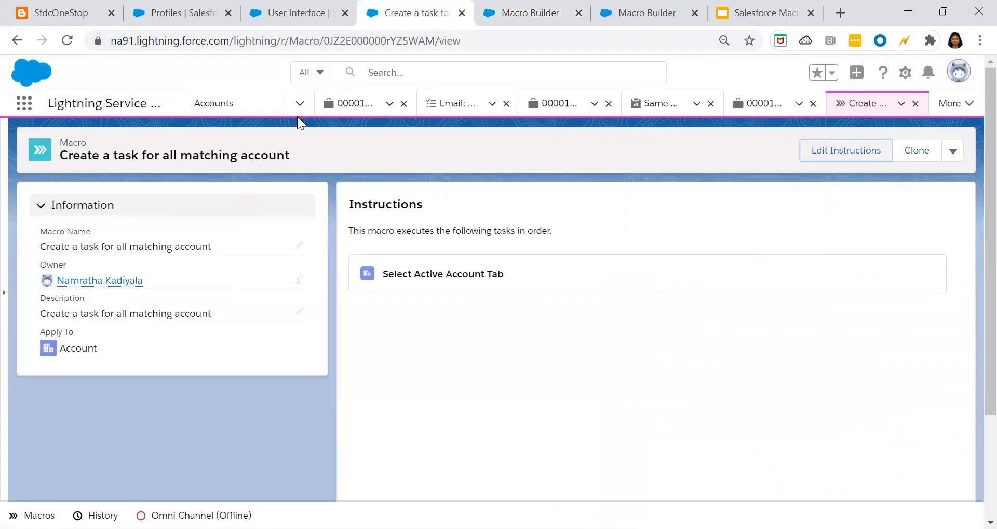
Navigate to the Accounts list and switch to the My Accounts view
{"action": "left_click", "coordinate": [299, 103]}
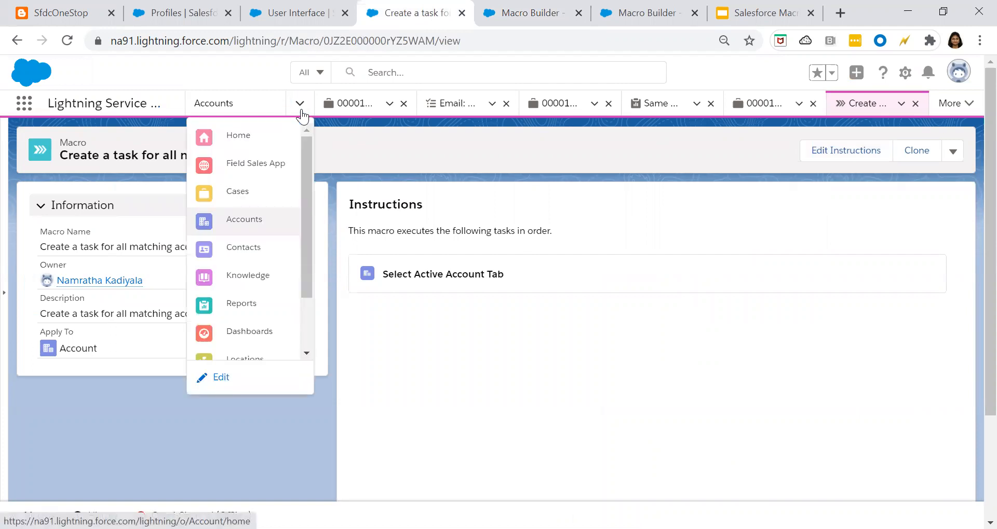
{"action": "left_click", "coordinate": [237, 191]}
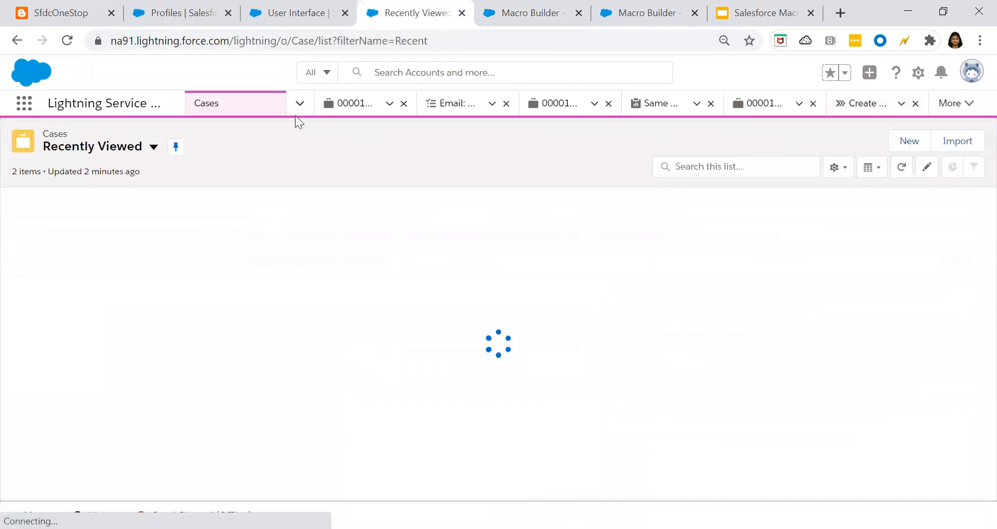
{"action": "left_click", "coordinate": [299, 103]}
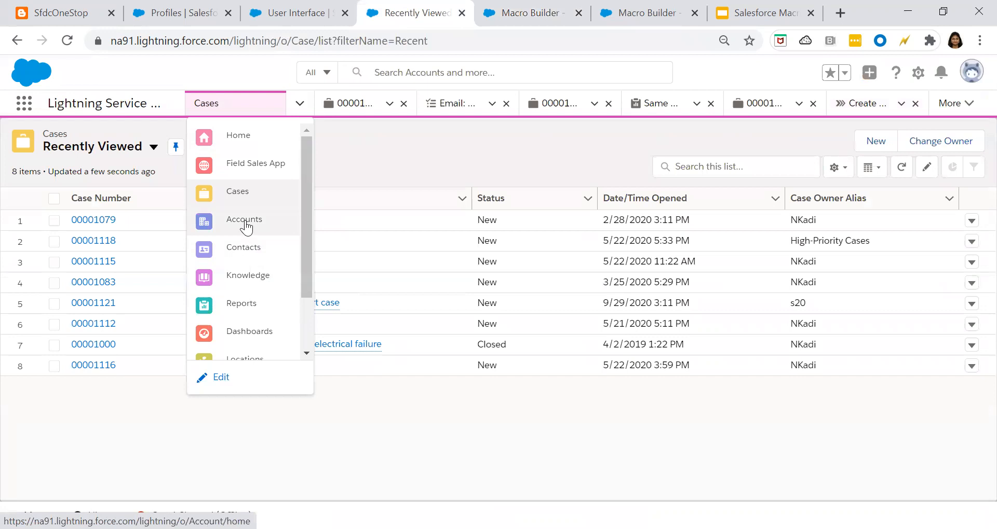
{"action": "left_click", "coordinate": [244, 219]}
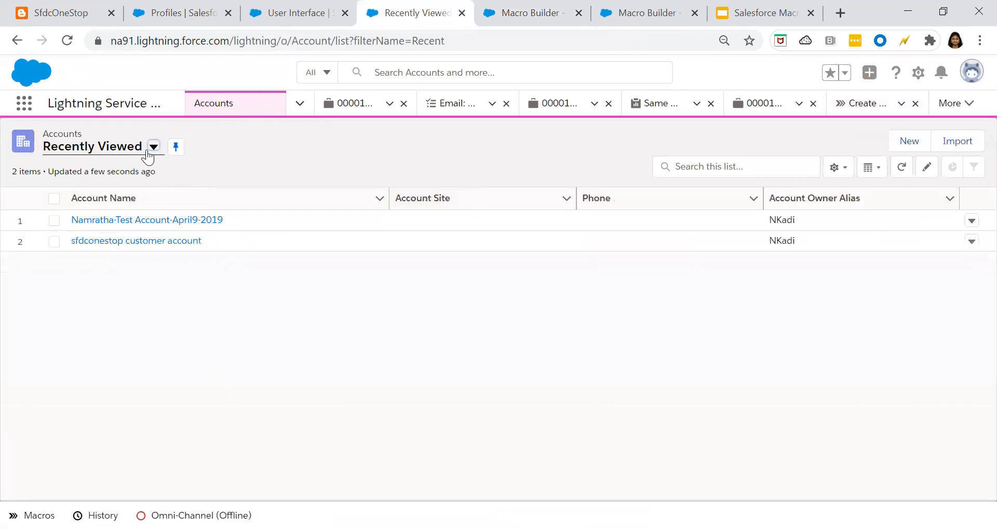
{"action": "left_click", "coordinate": [153, 146]}
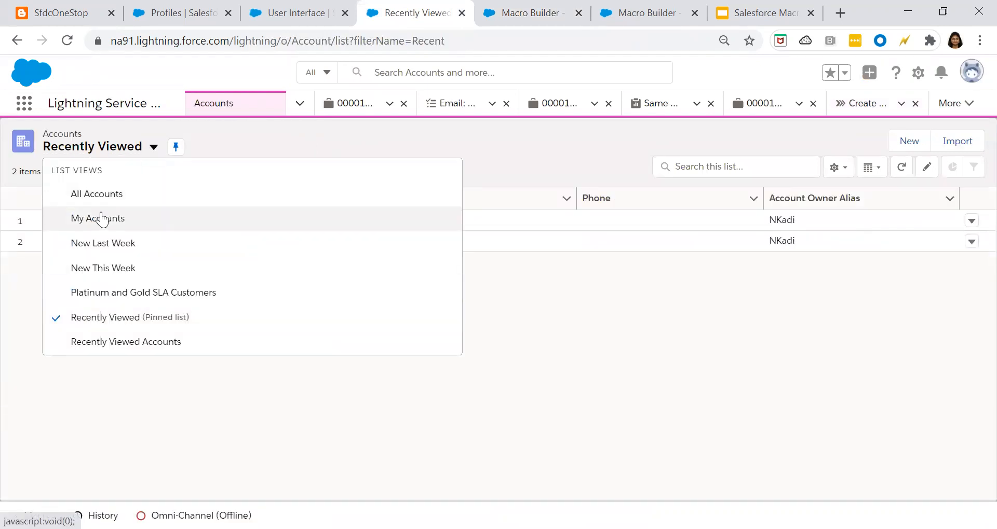
{"action": "left_click", "coordinate": [97, 218]}
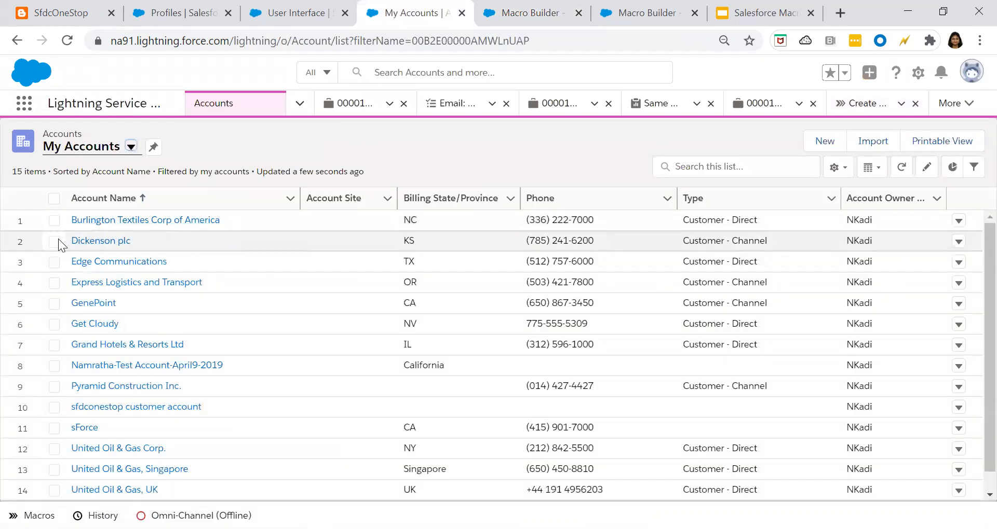
Select the nine accounts from Dickenson plc onward and bring up the Macros panel
{"action": "left_click", "coordinate": [54, 240]}
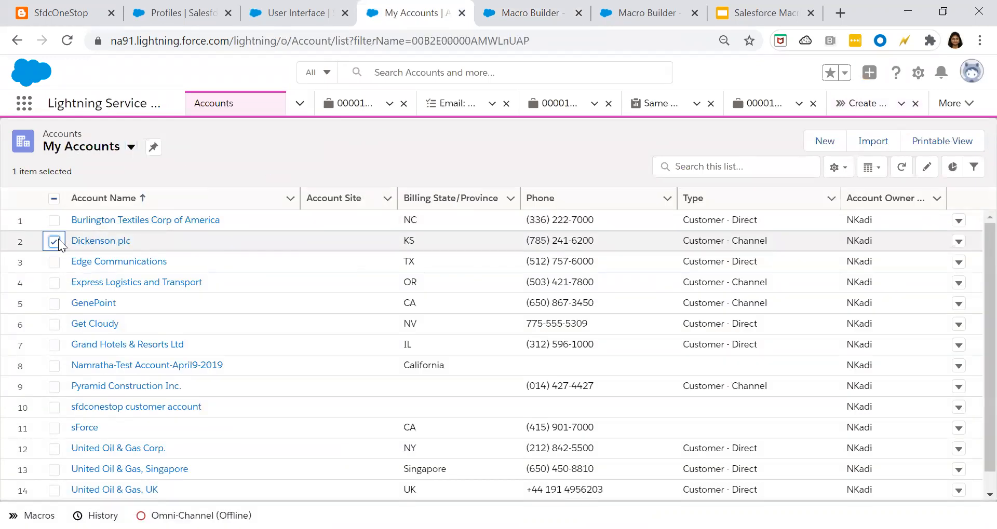
{"action": "left_click", "coordinate": [54, 366]}
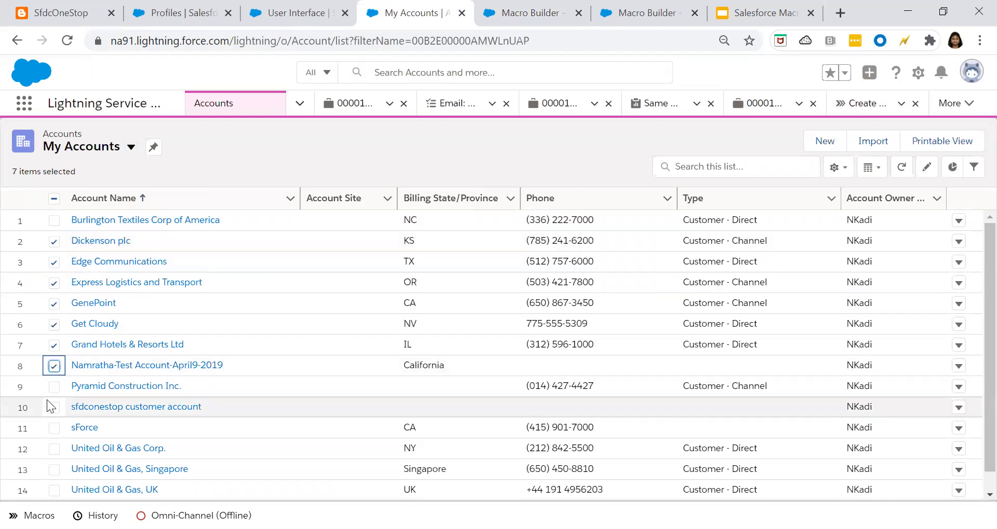
{"action": "left_click", "coordinate": [54, 407]}
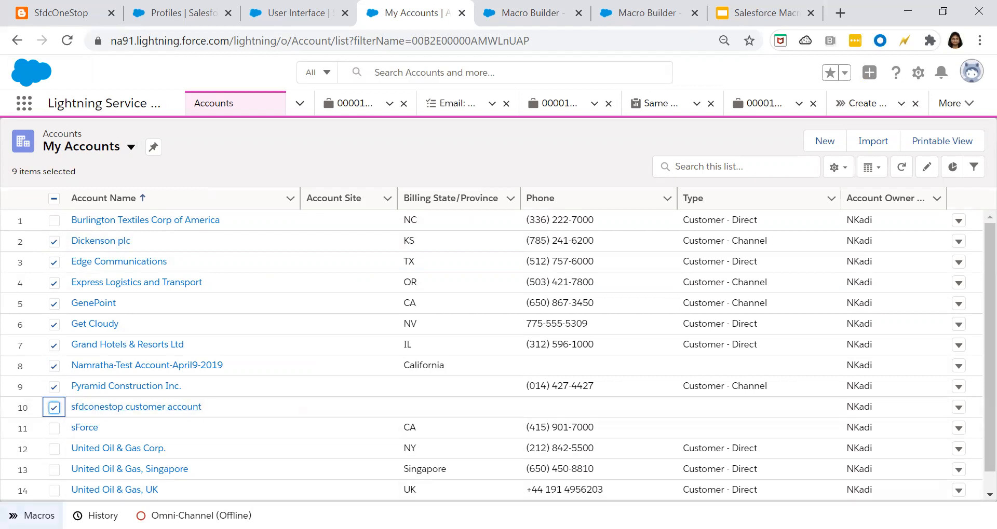
{"action": "left_click", "coordinate": [32, 516]}
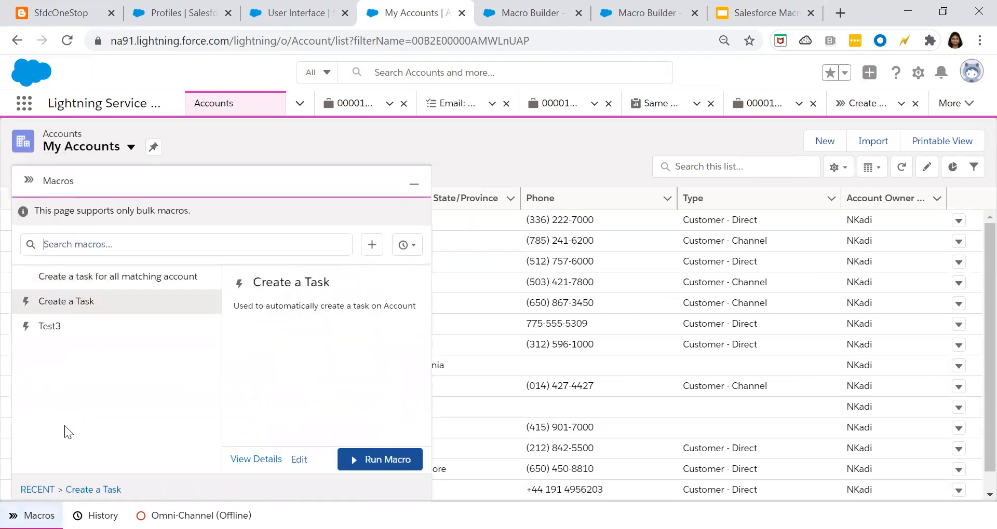
Choose the 'Create a task for all matching account' macro in the Macros panel
{"action": "left_click", "coordinate": [117, 276]}
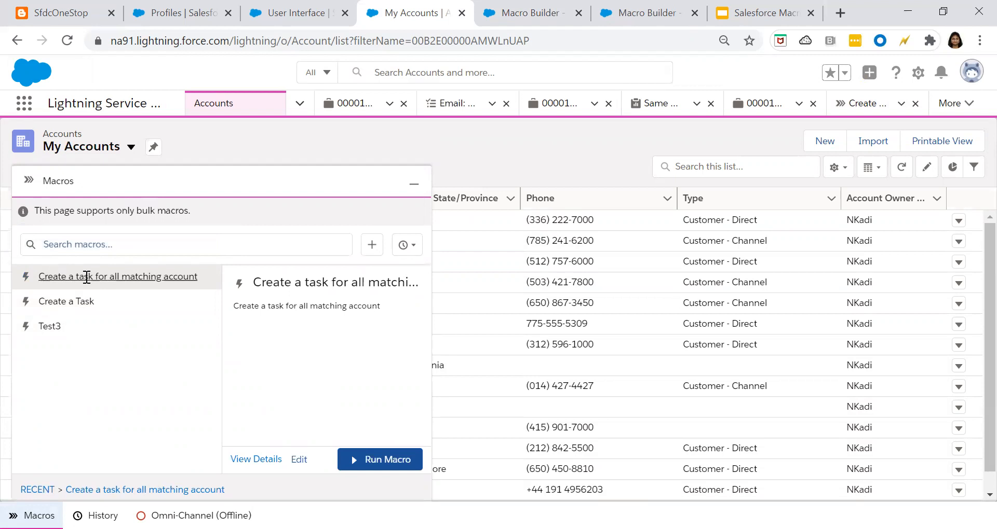
{"action": "mouse_move", "coordinate": [24, 276]}
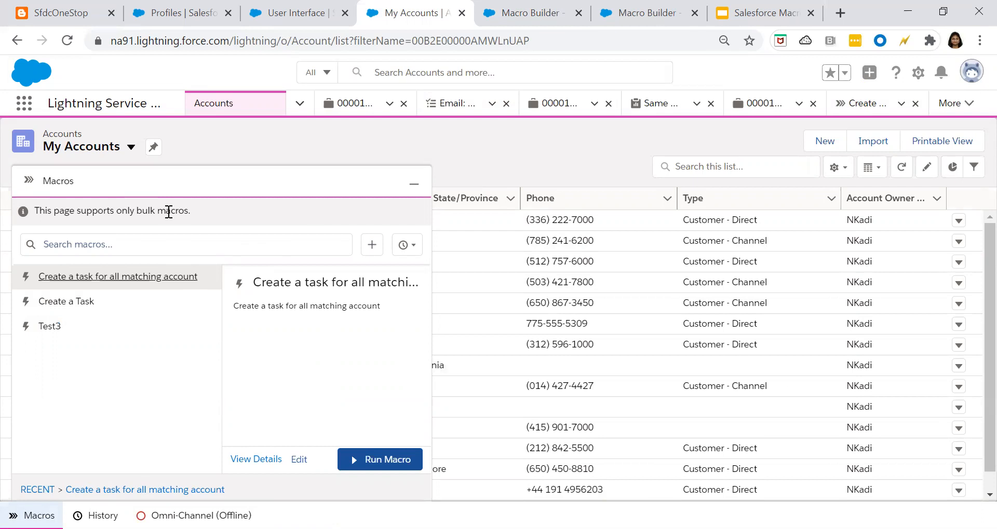
{"action": "mouse_move", "coordinate": [25, 283]}
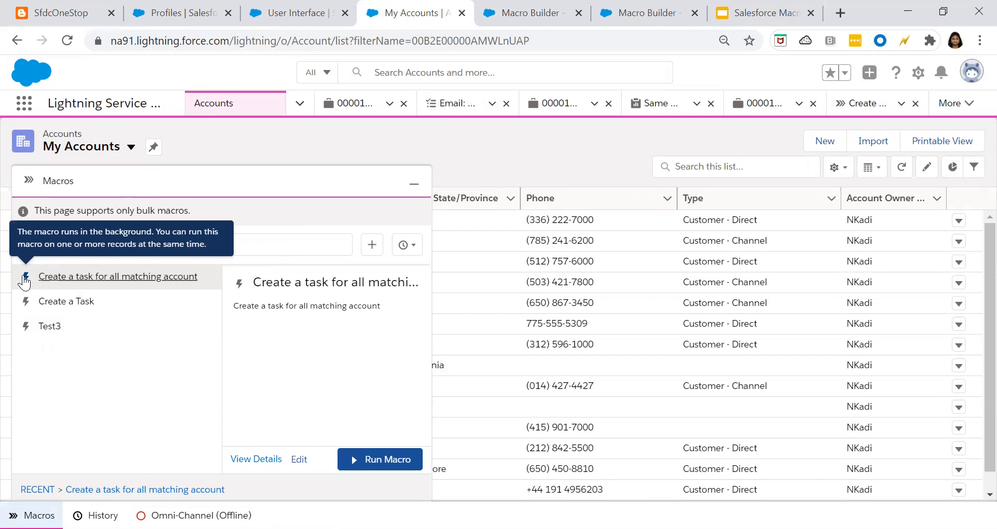
{"action": "mouse_move", "coordinate": [182, 319]}
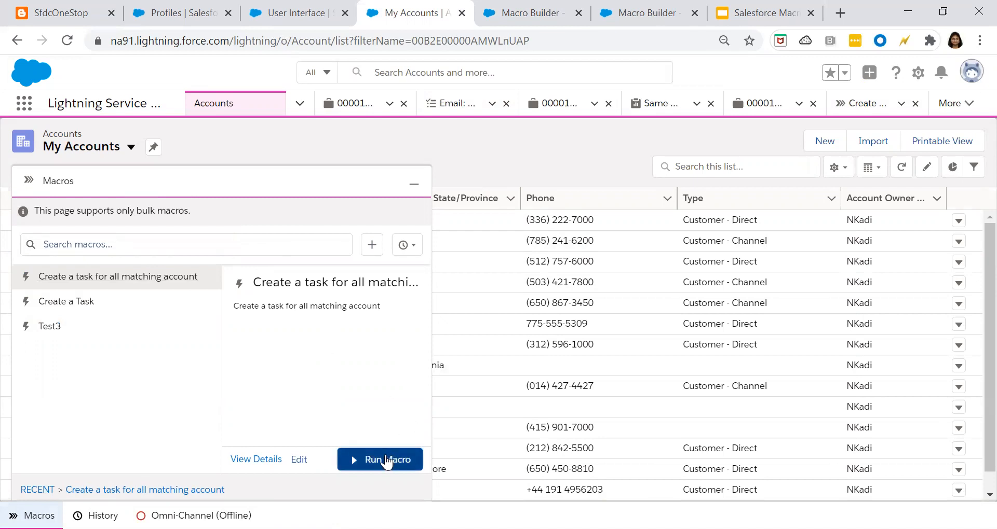
Run the macro on the 9 selected records, confirm, and close the results with Done
{"action": "left_click", "coordinate": [380, 460]}
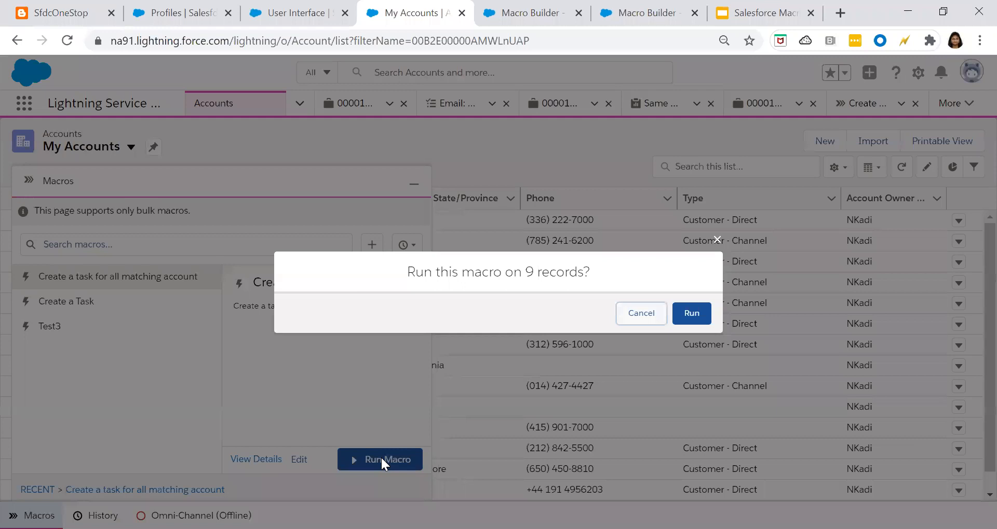
{"action": "mouse_move", "coordinate": [513, 326]}
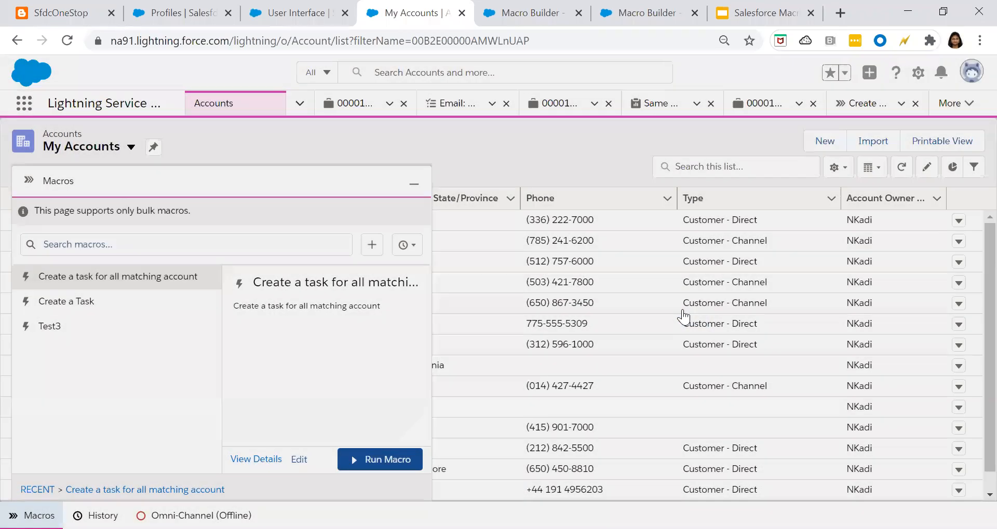
{"action": "left_click", "coordinate": [380, 460]}
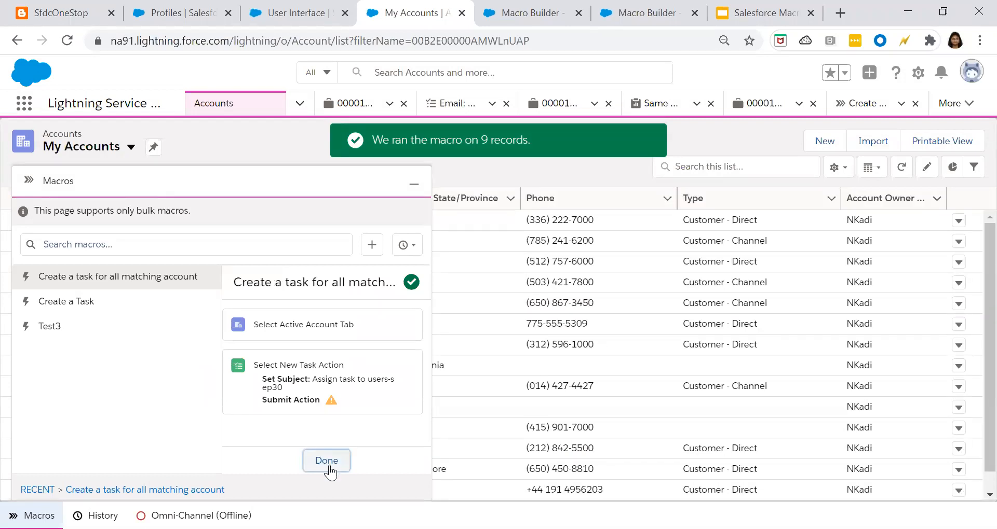
{"action": "left_click", "coordinate": [326, 460]}
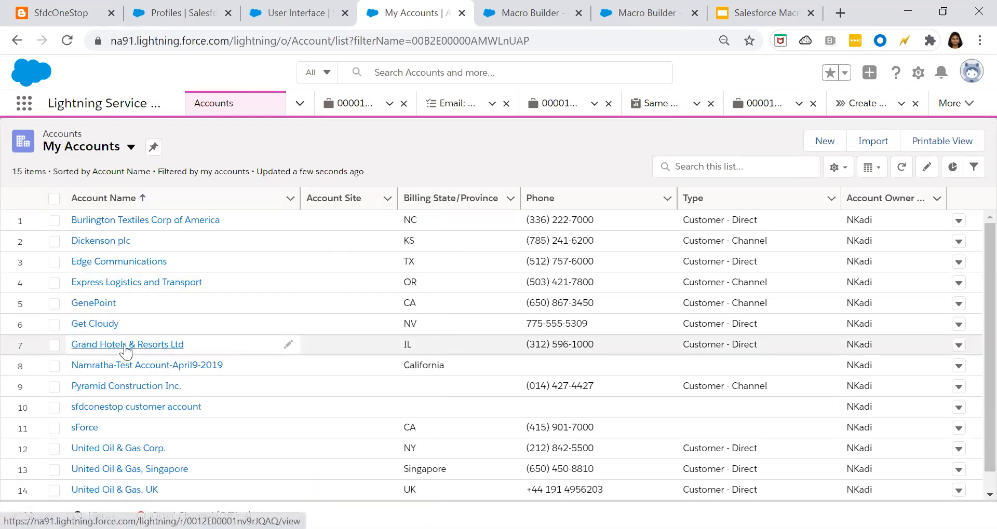
View the Grand Hotels & Resorts Ltd account's Upcoming & Overdue activity showing 'Assign task to users-sep30'
{"action": "left_click", "coordinate": [127, 344]}
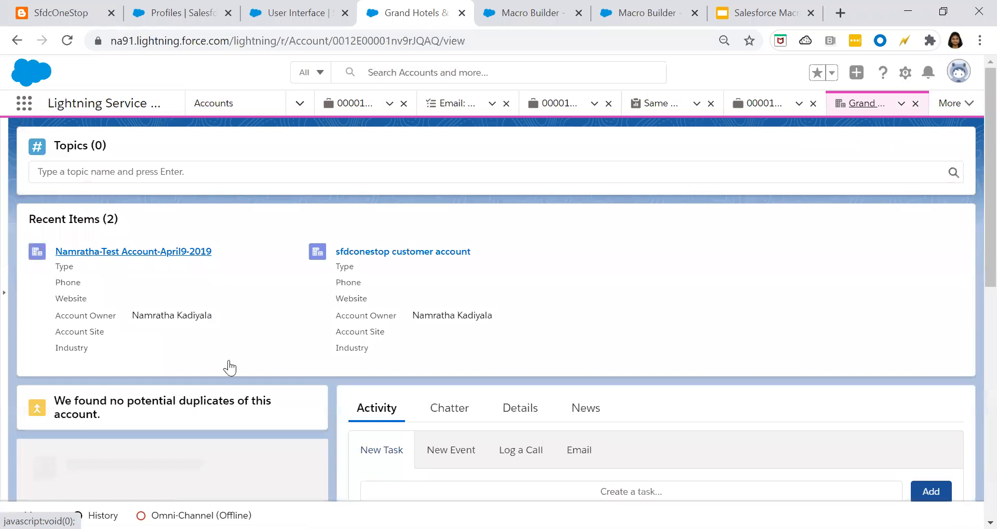
{"action": "scroll", "scroll_direction": "down", "scroll_amount": 3}
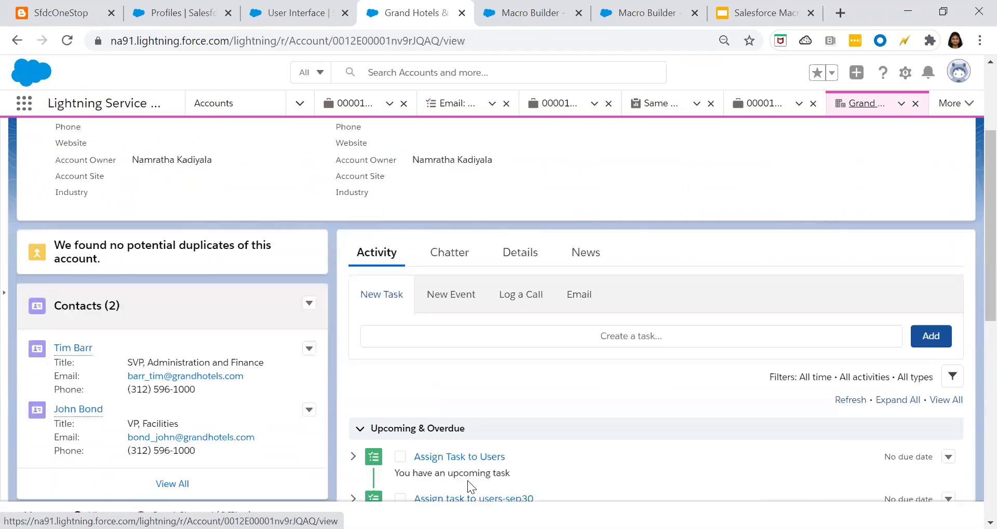
{"action": "scroll", "scroll_direction": "down", "scroll_amount": 3}
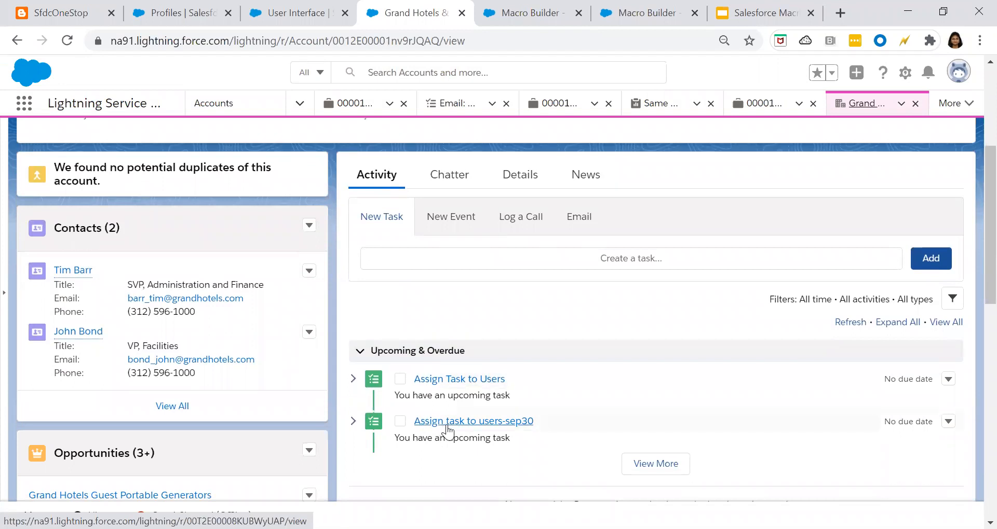
{"action": "mouse_move", "coordinate": [473, 421]}
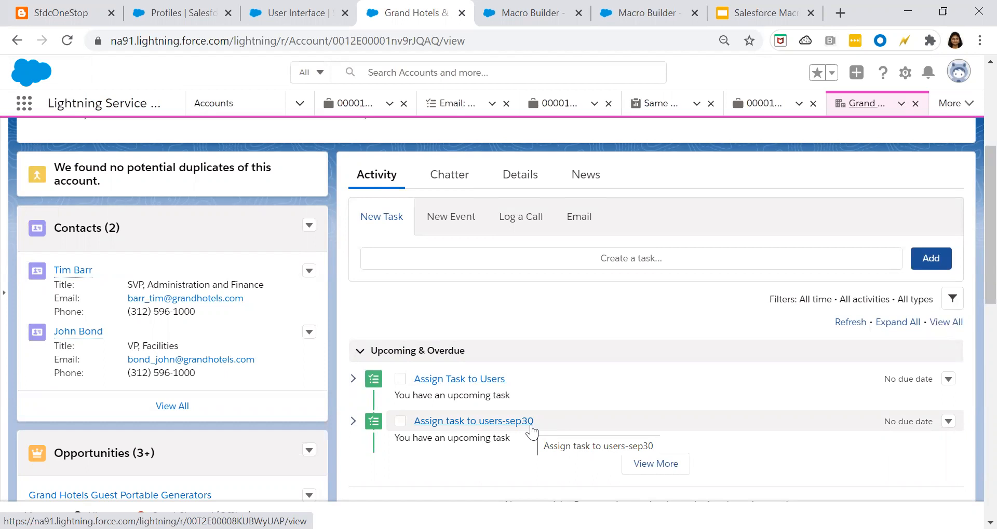
{"action": "mouse_move", "coordinate": [537, 59]}
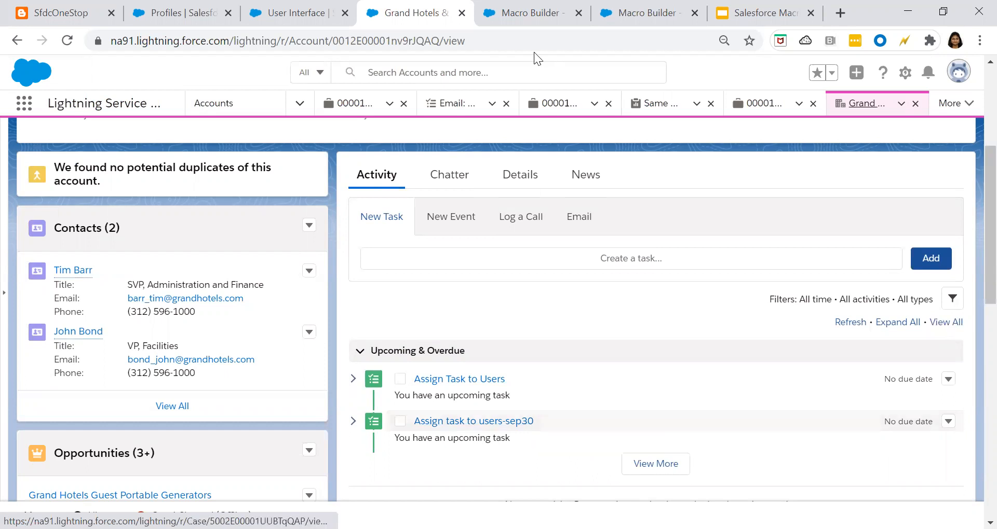